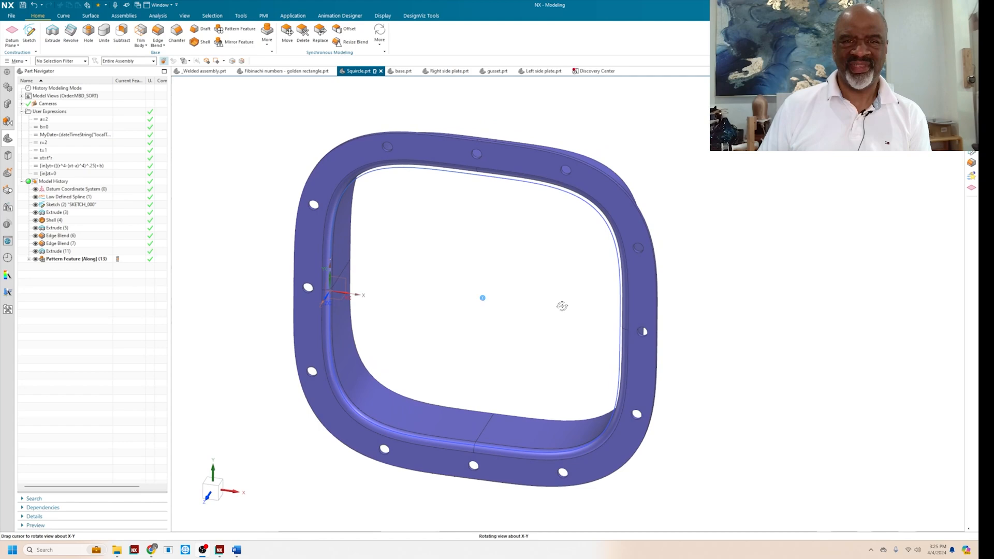
Step: Suppress Sketch through Pattern Feature in the Part Navigator and scroll the 35-expression list
{"action": "left_click_drag", "start_coordinate": [562, 306], "coordinate": [575, 282]}
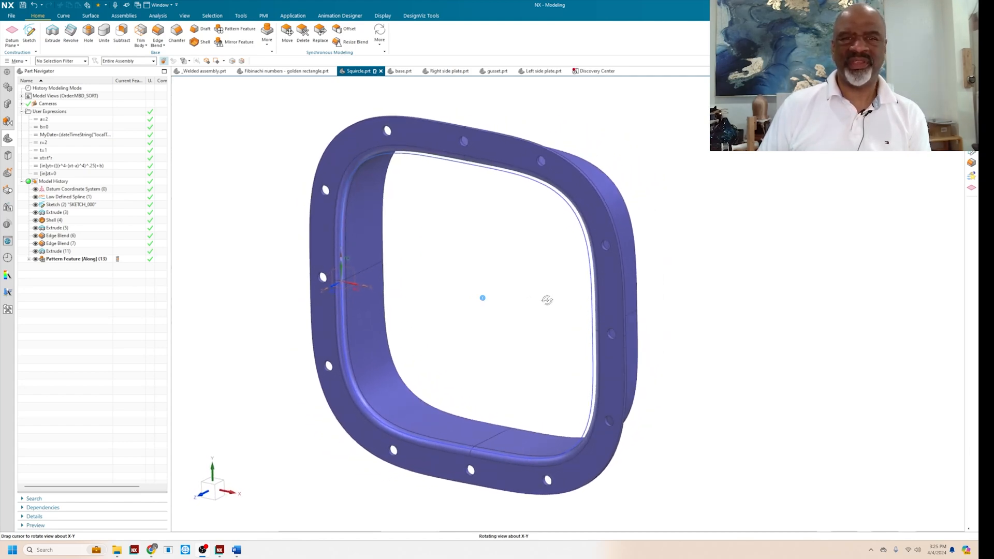
{"action": "left_click_drag", "start_coordinate": [482, 298], "coordinate": [488, 291]}
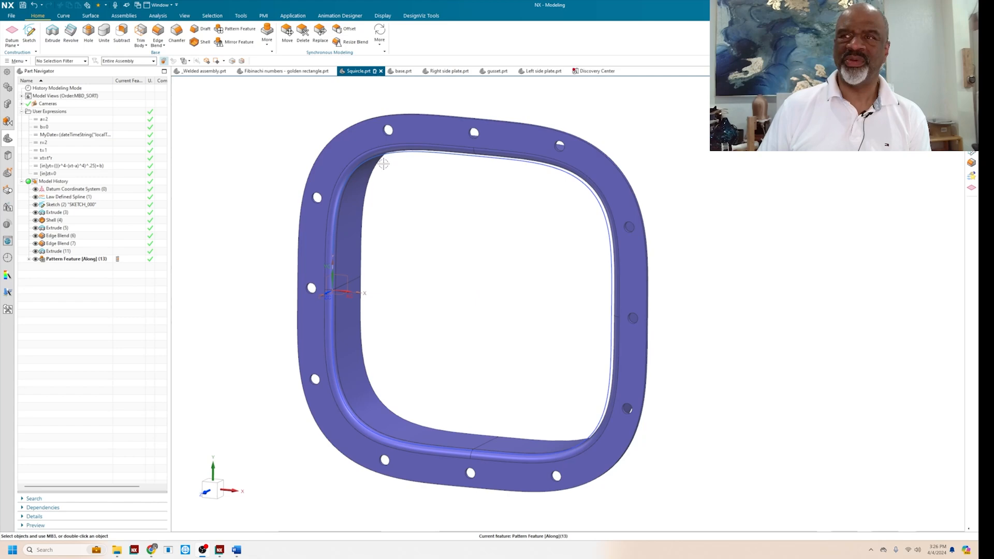
{"action": "mouse_move", "coordinate": [476, 279]}
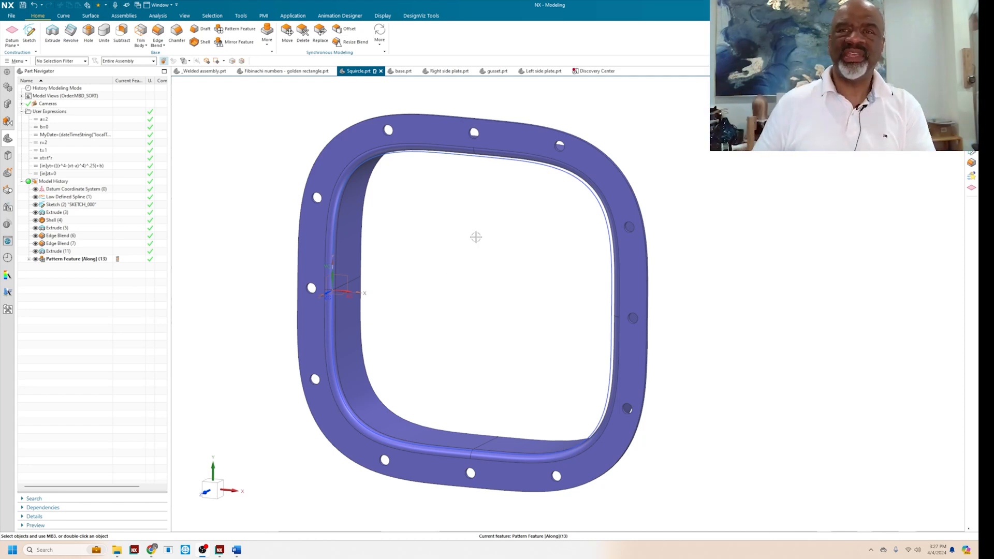
{"action": "left_click", "coordinate": [70, 204]}
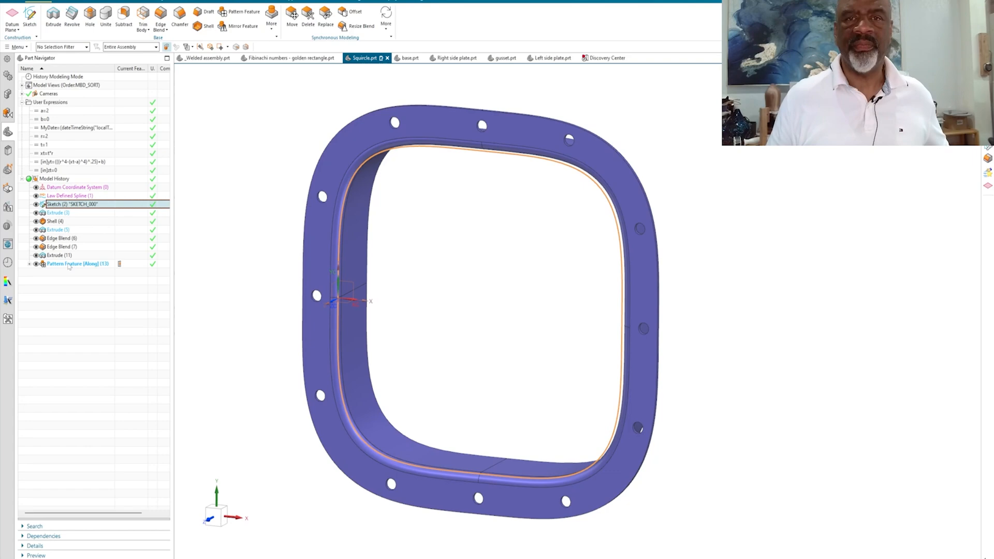
{"action": "right_click", "coordinate": [76, 263]}
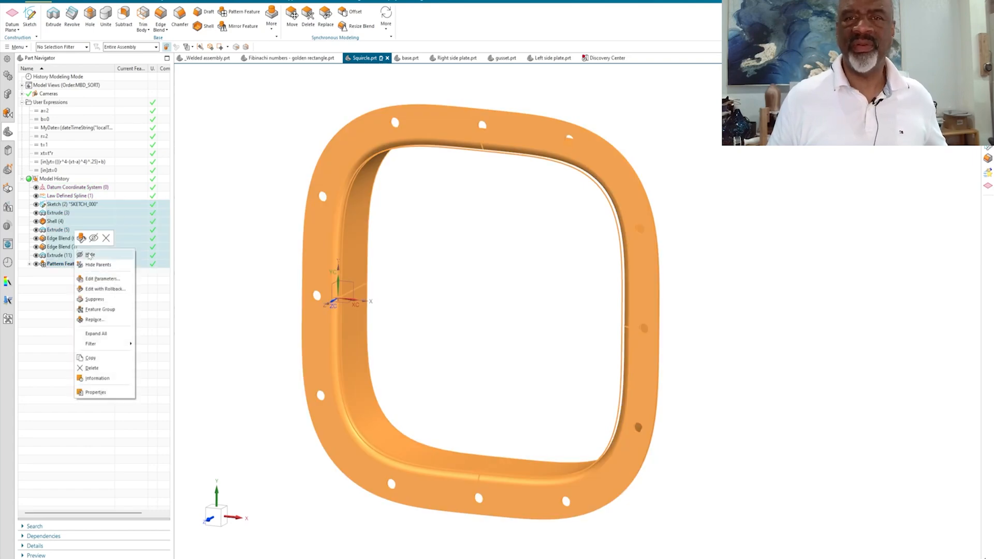
{"action": "left_click", "coordinate": [90, 255]}
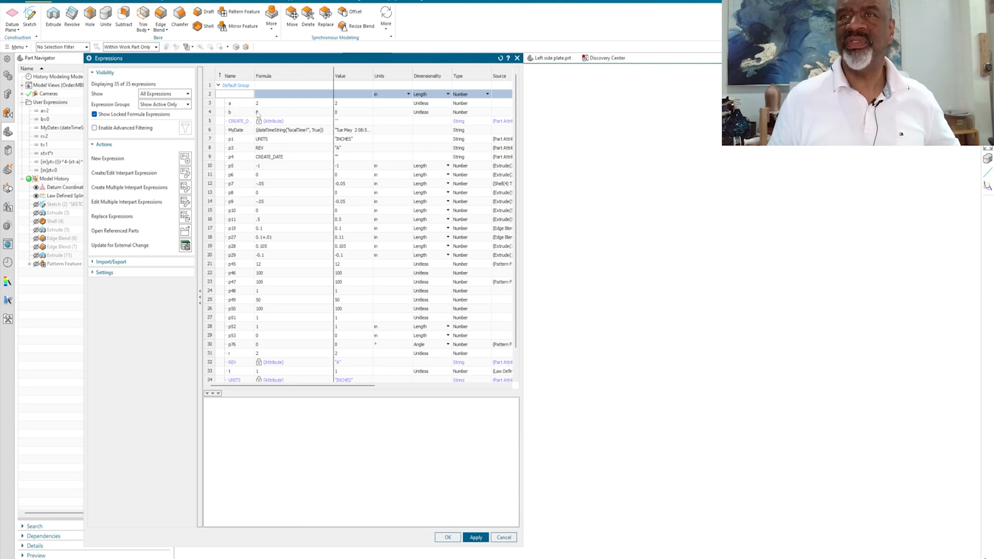
{"action": "scroll", "scroll_direction": "down", "scroll_amount": 3}
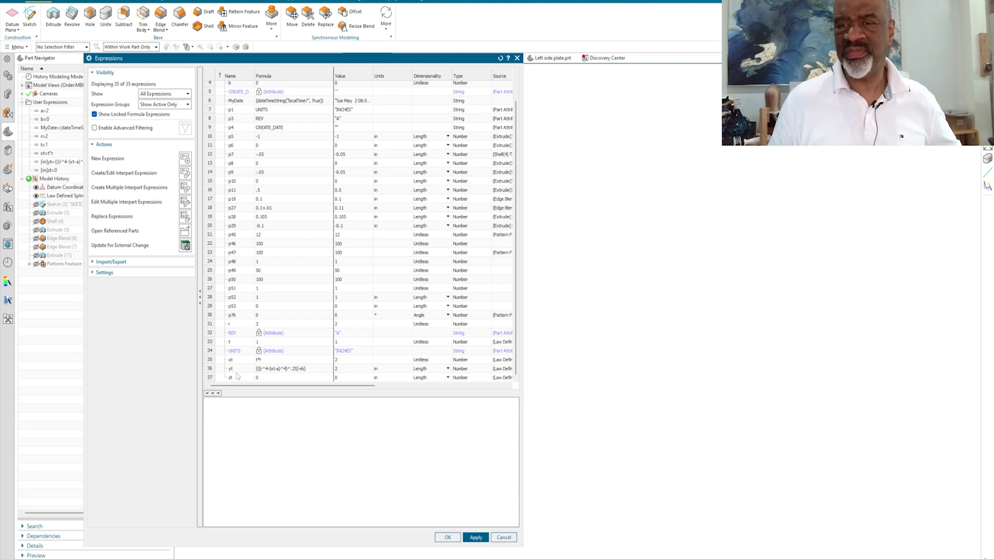
{"action": "mouse_move", "coordinate": [262, 375]}
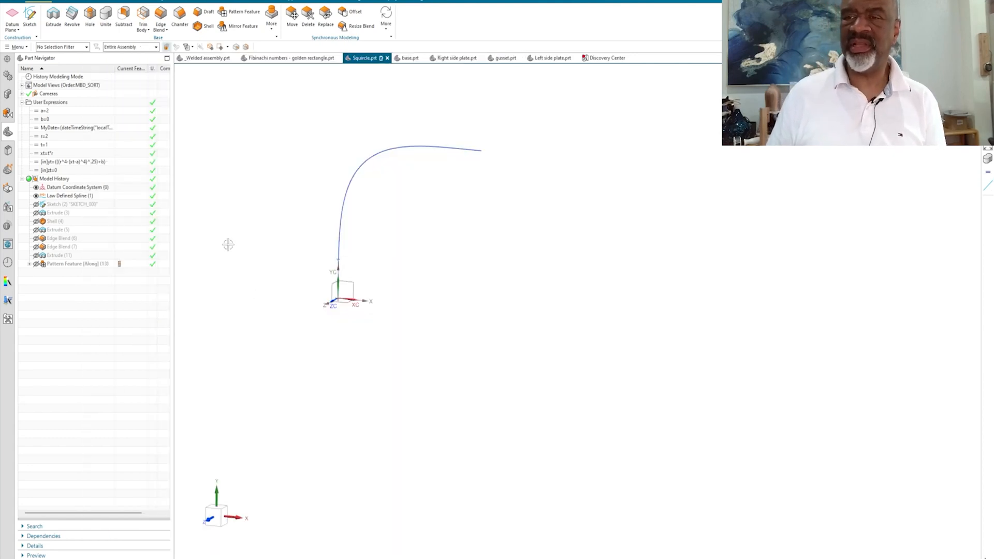
{"action": "mouse_move", "coordinate": [197, 115]}
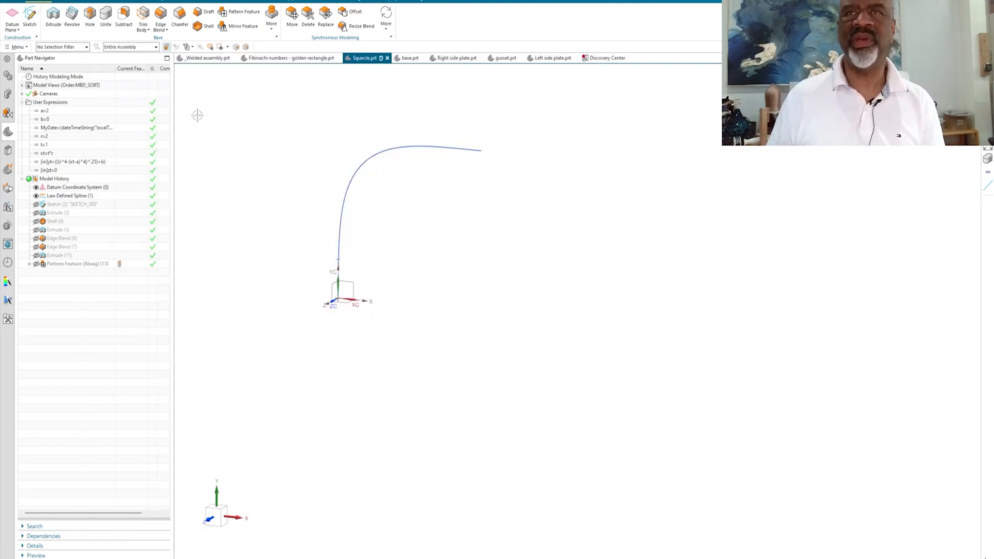
Step: Create a Law Curve with all three laws By Equation using functions xt, yt and zt
{"action": "left_click", "coordinate": [30, 24]}
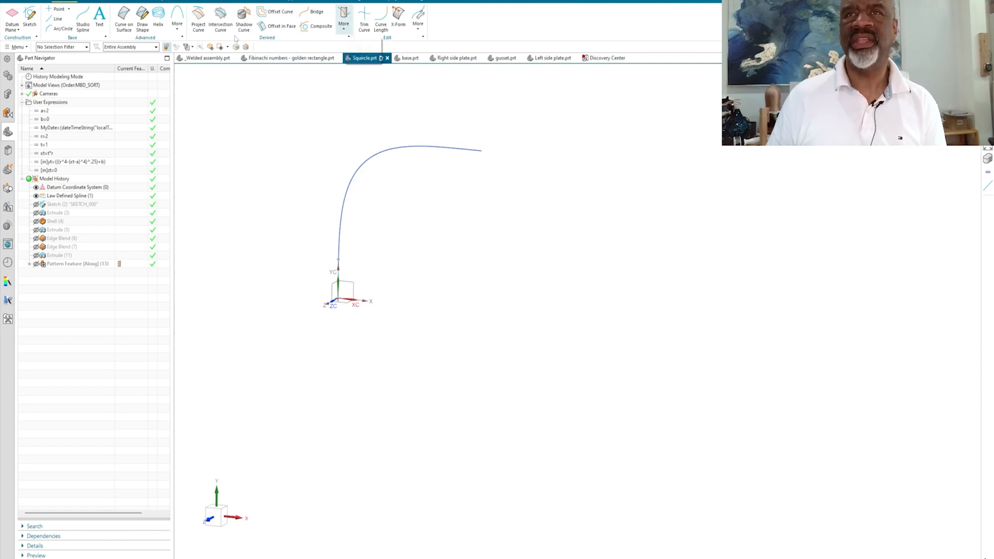
{"action": "left_click", "coordinate": [177, 20]}
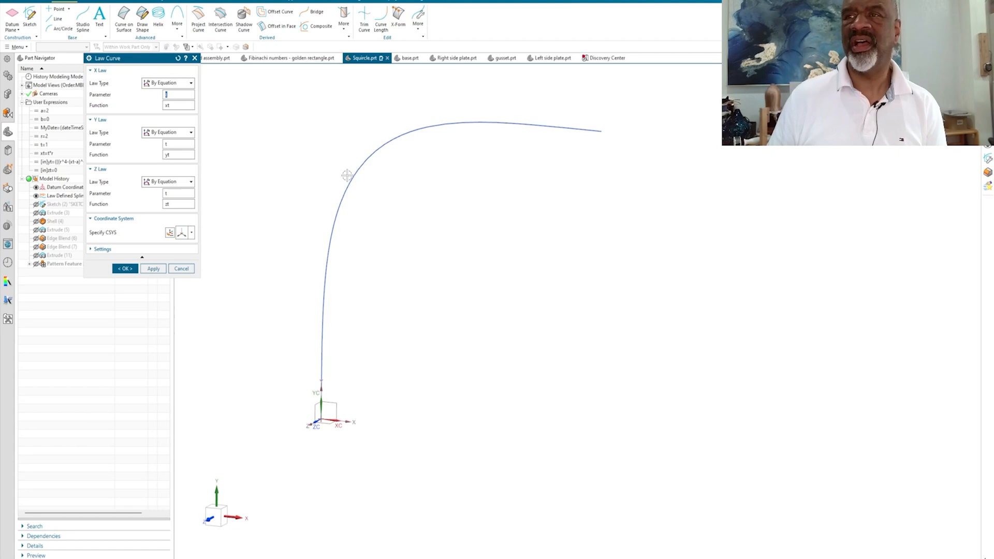
{"action": "mouse_move", "coordinate": [348, 191]}
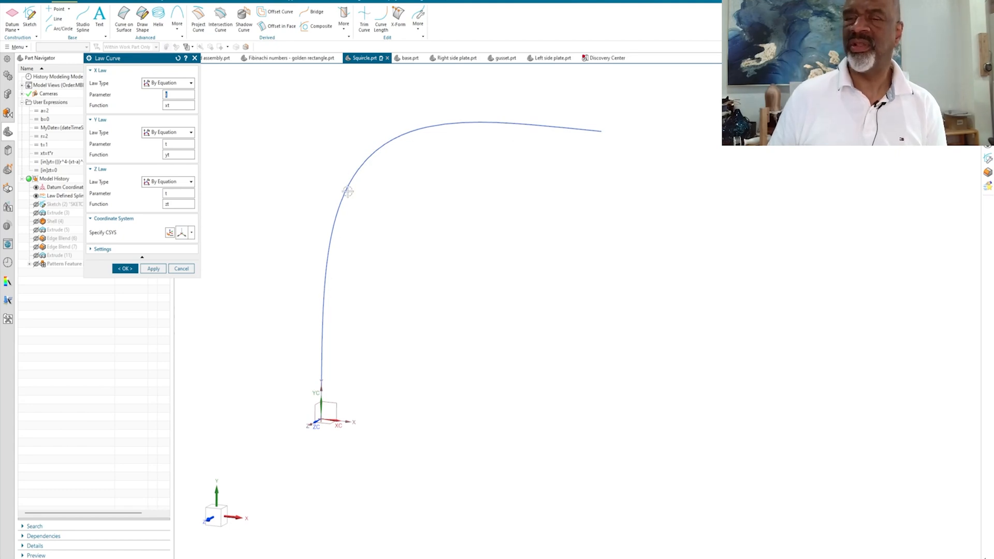
{"action": "left_click", "coordinate": [124, 268]}
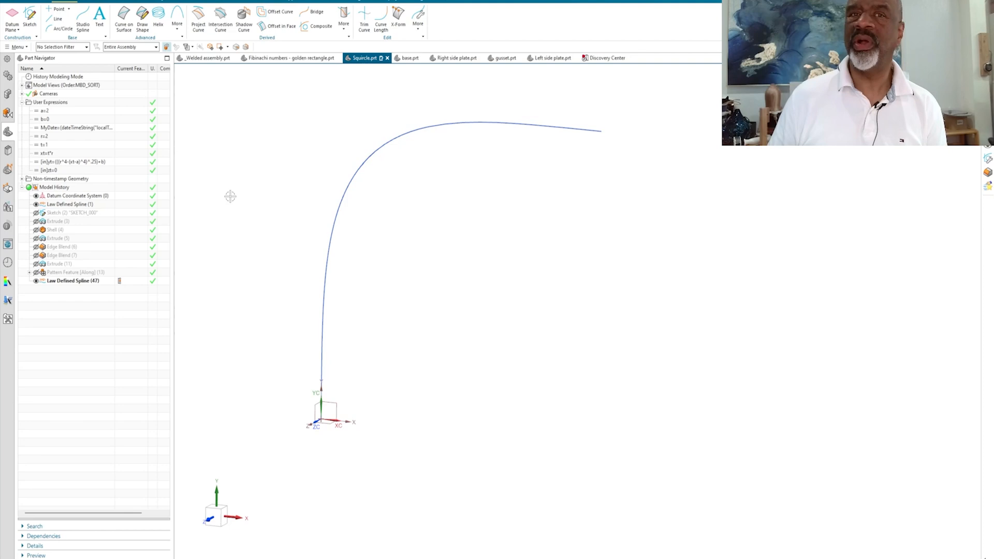
{"action": "right_click", "coordinate": [57, 212]}
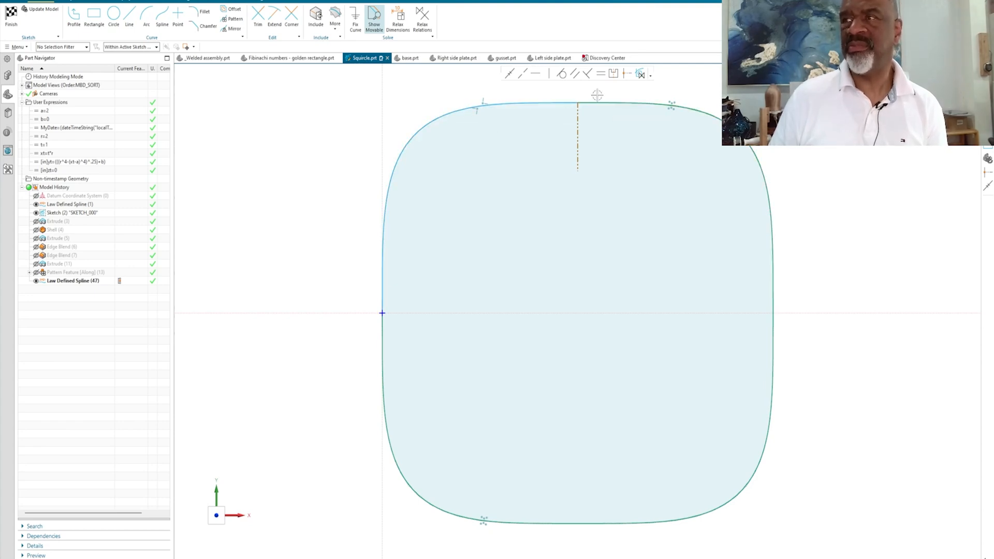
{"action": "mouse_move", "coordinate": [525, 509]}
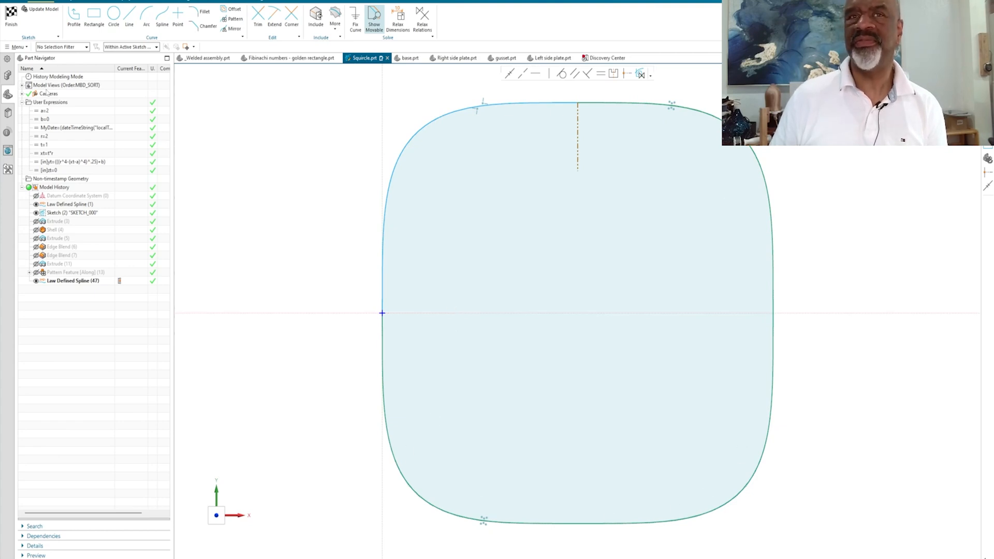
Step: Finish the squircle sketch and return to the modeling environment
{"action": "left_click", "coordinate": [11, 16]}
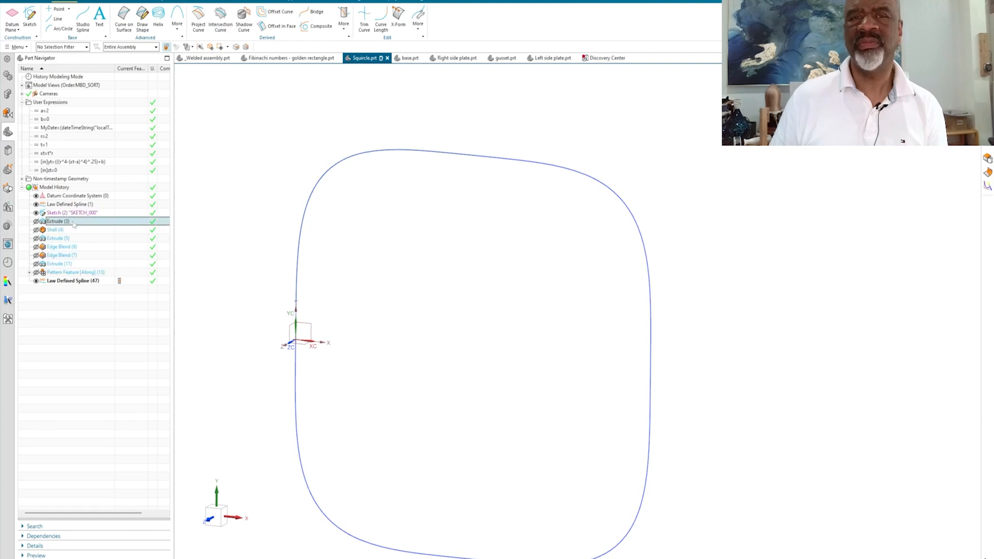
Step: Make Extrude (3), Shell (4) and Extrude (5) current in turn to rebuild the flanged shell
{"action": "right_click", "coordinate": [54, 220]}
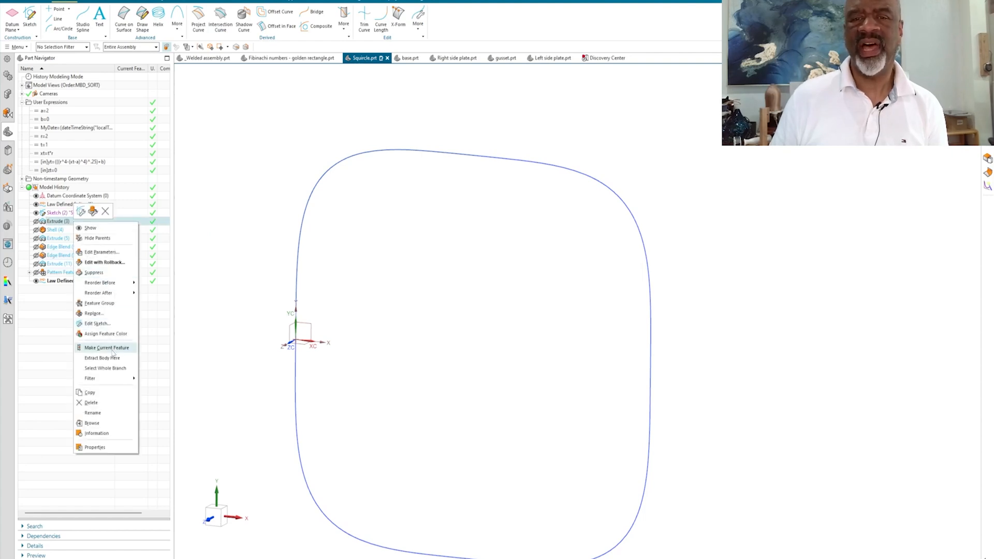
{"action": "mouse_move", "coordinate": [97, 323]}
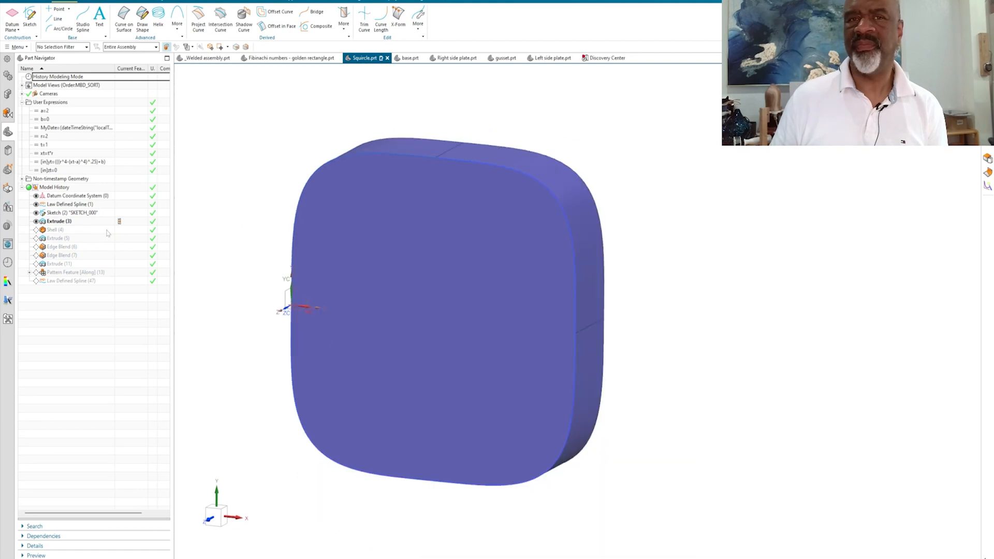
{"action": "right_click", "coordinate": [54, 230]}
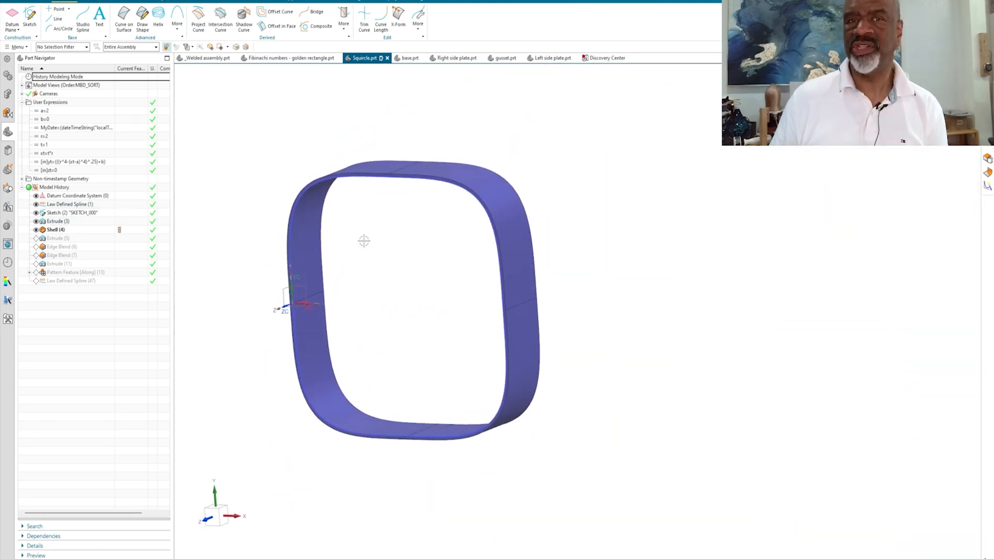
{"action": "right_click", "coordinate": [56, 238]}
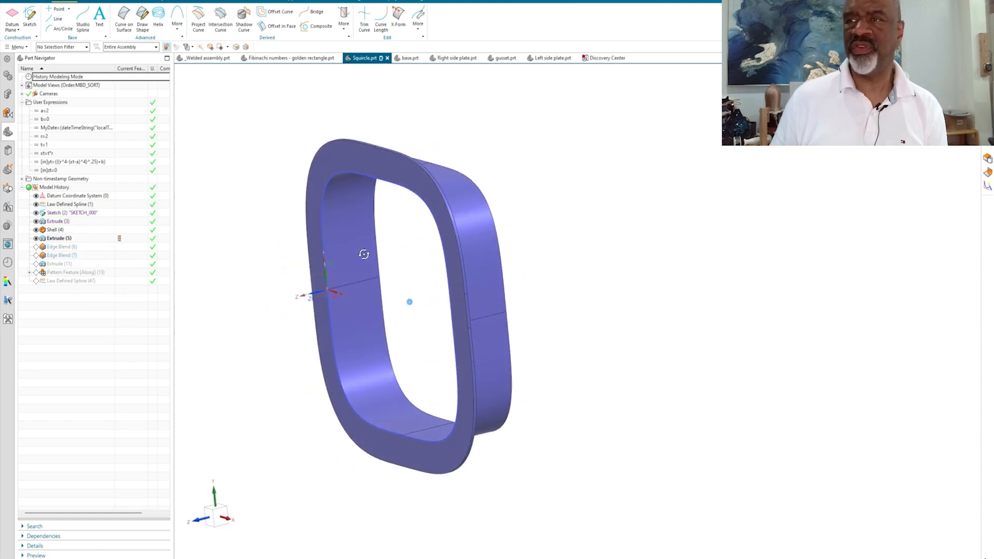
{"action": "double_click", "coordinate": [57, 237]}
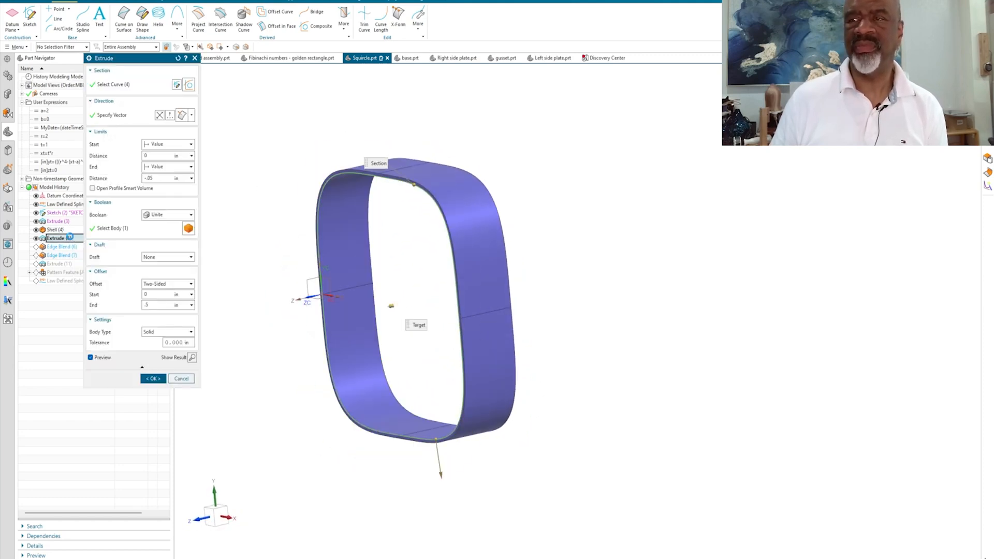
{"action": "left_click", "coordinate": [126, 85]}
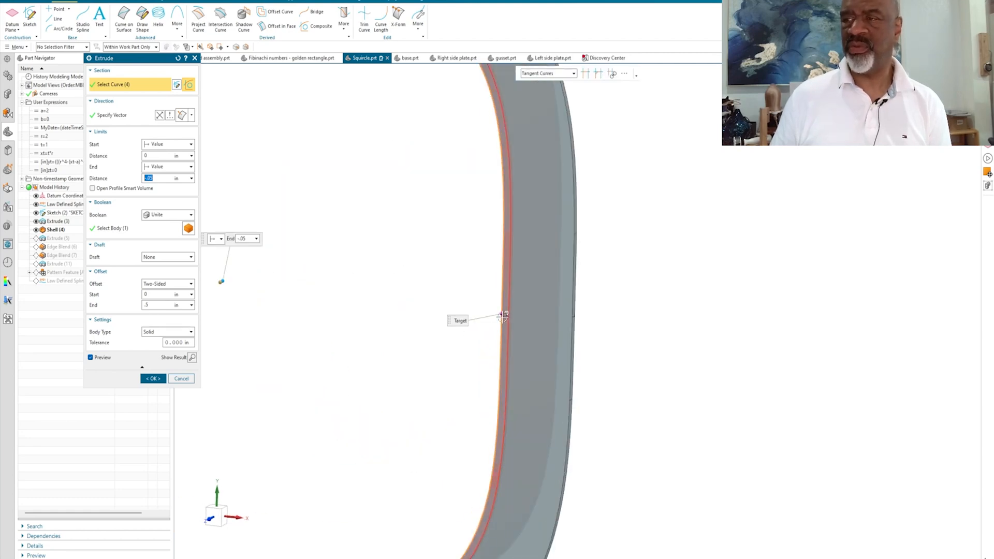
{"action": "left_click", "coordinate": [153, 379]}
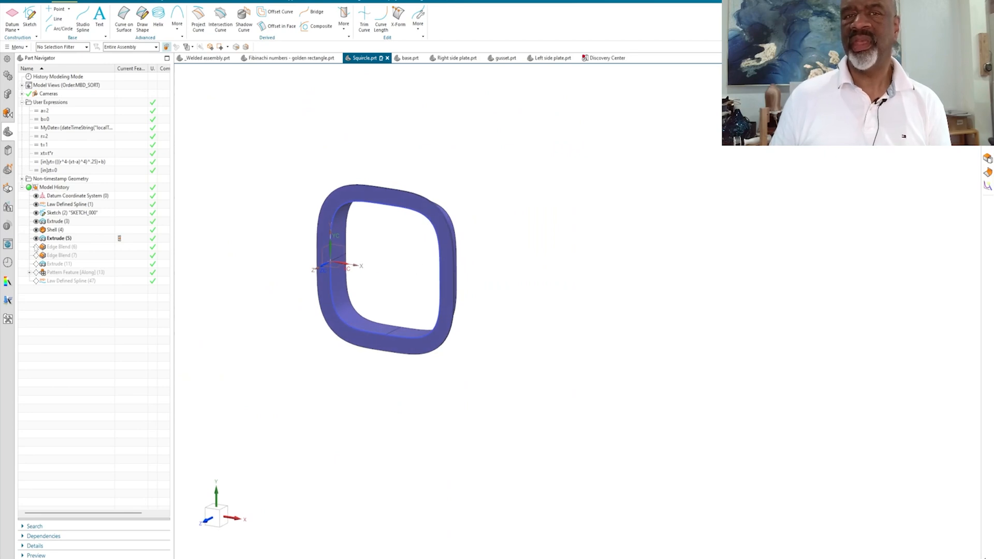
Step: Make Edge Blend (7) and the mount-hole Extrude (11) current to restore blends and the first hole
{"action": "left_click", "coordinate": [59, 246]}
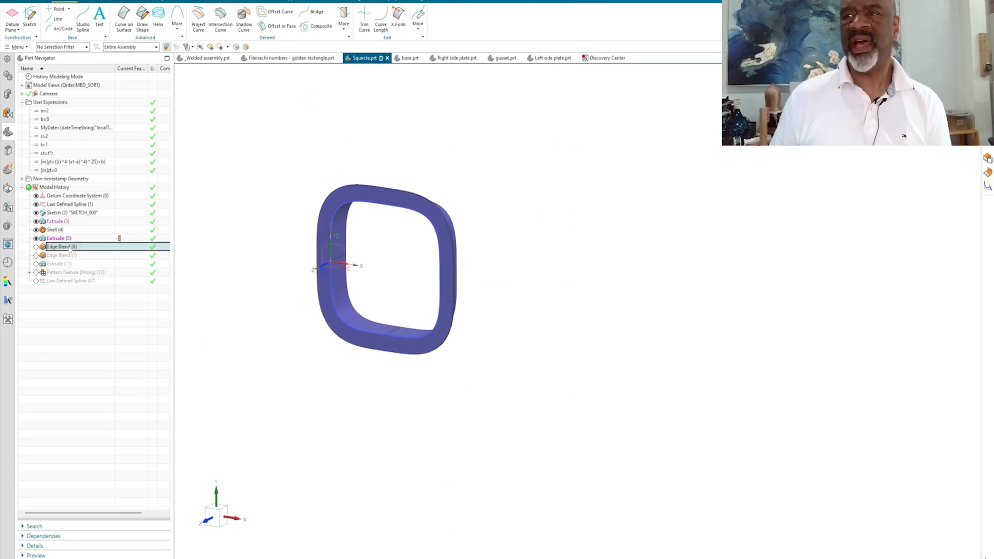
{"action": "right_click", "coordinate": [60, 254]}
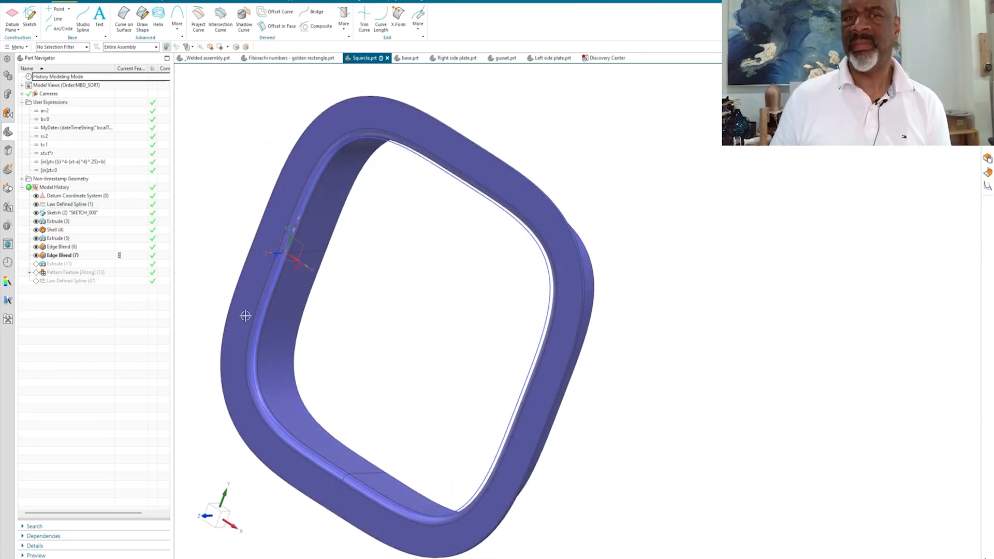
{"action": "right_click", "coordinate": [60, 263]}
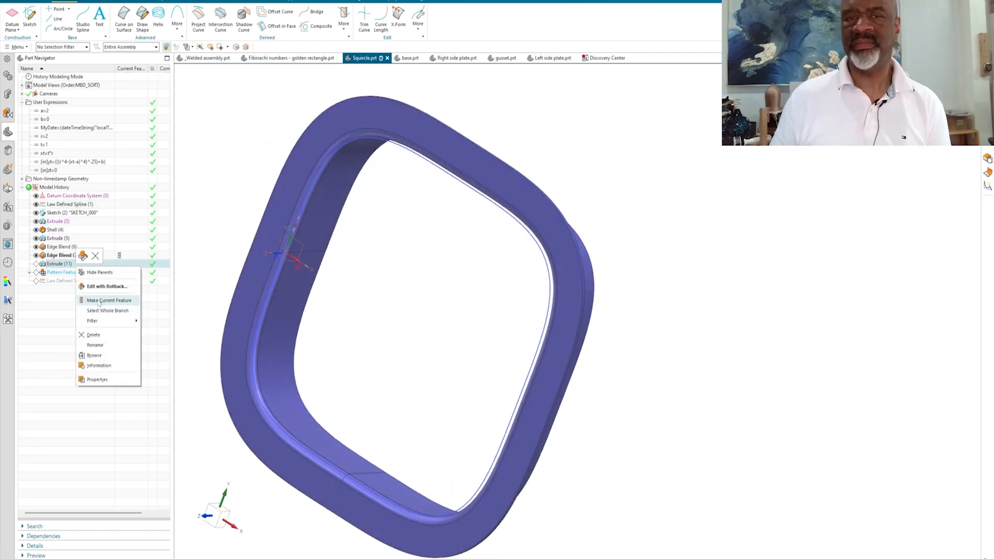
{"action": "left_click", "coordinate": [108, 300]}
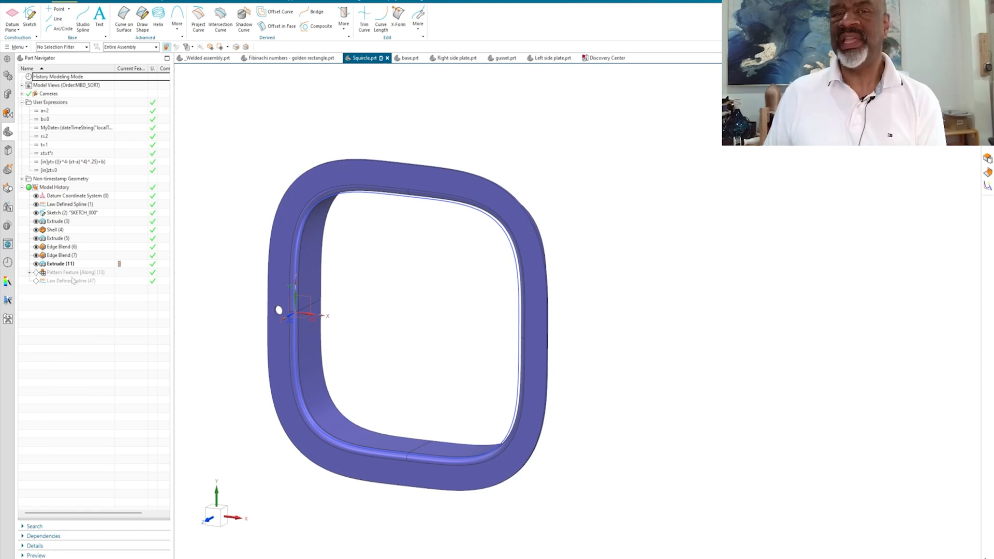
Step: Make Pattern Feature [Along] (13) current to restore the 12 patterned mount holes
{"action": "left_click", "coordinate": [76, 271]}
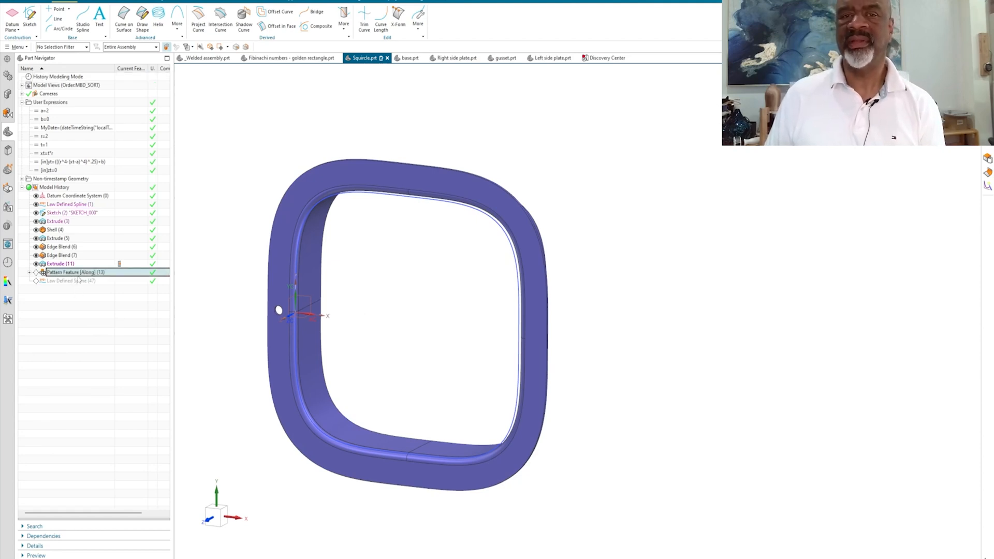
{"action": "right_click", "coordinate": [70, 272]}
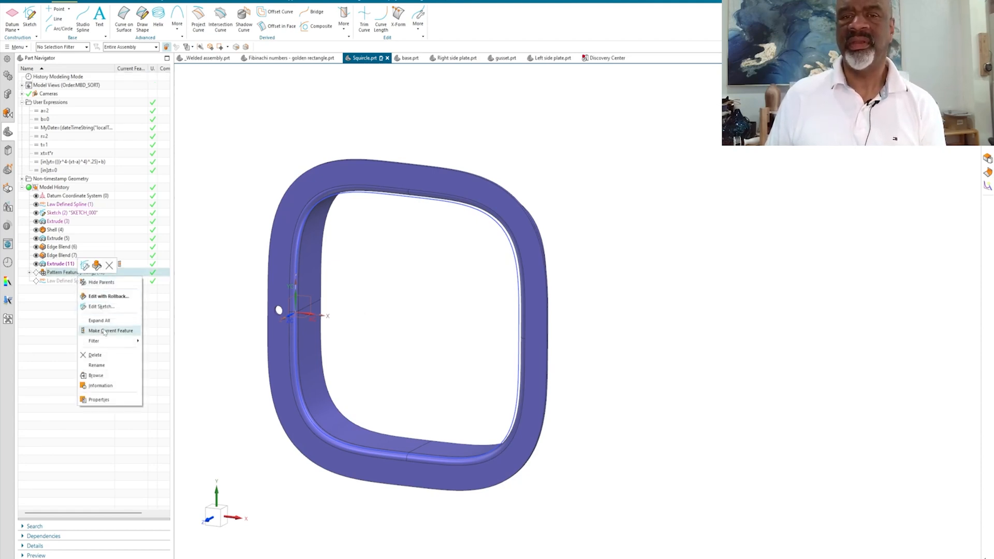
{"action": "left_click", "coordinate": [110, 330]}
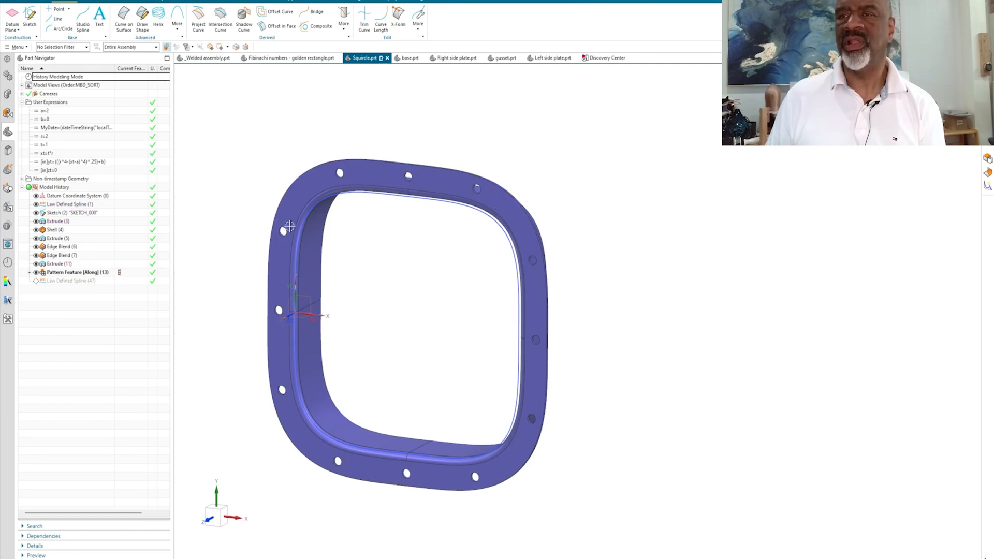
{"action": "mouse_move", "coordinate": [237, 208]}
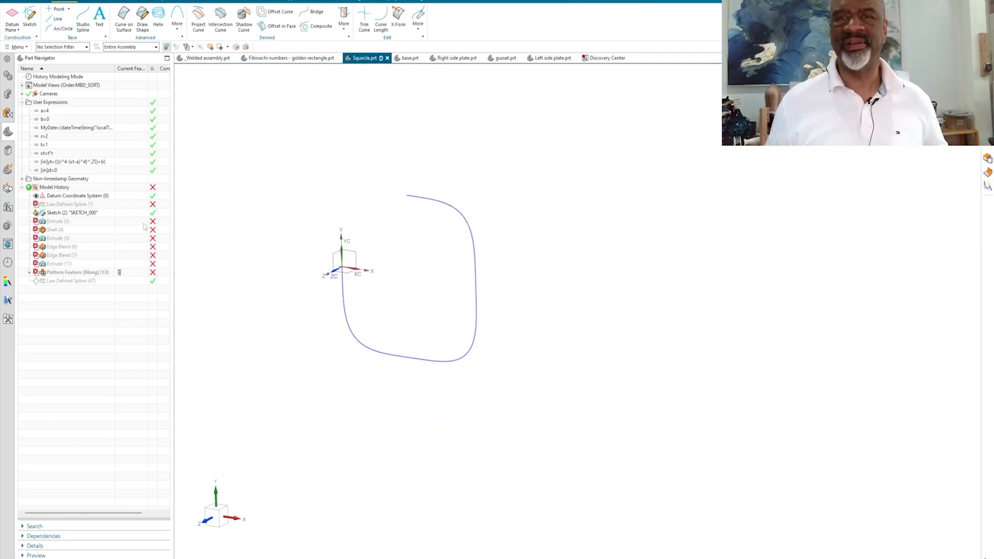
{"action": "mouse_move", "coordinate": [255, 194]}
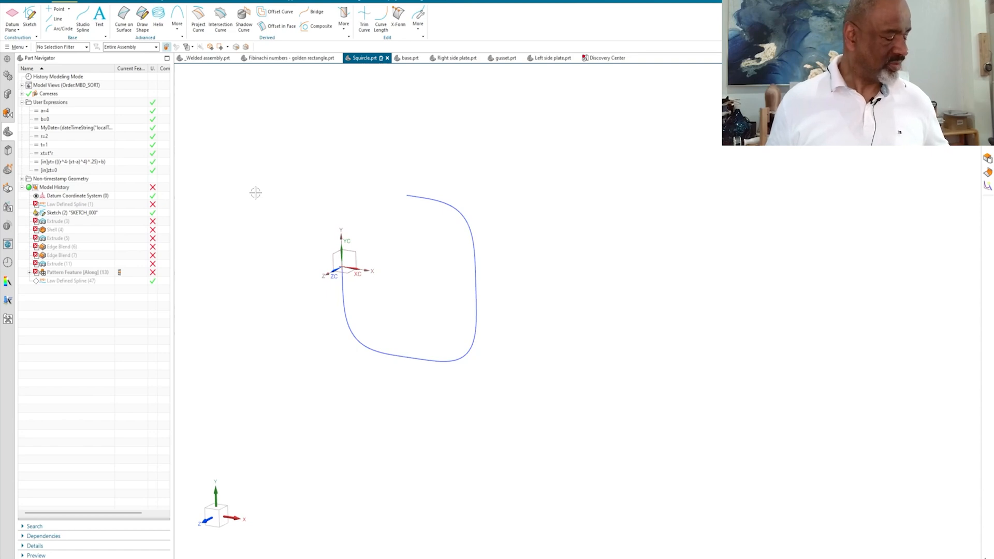